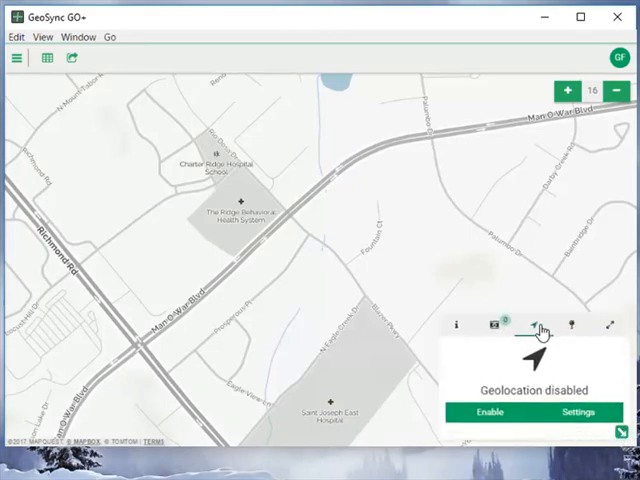
# Open the geolocation status panel and its settings.
pyautogui.click(531, 325)
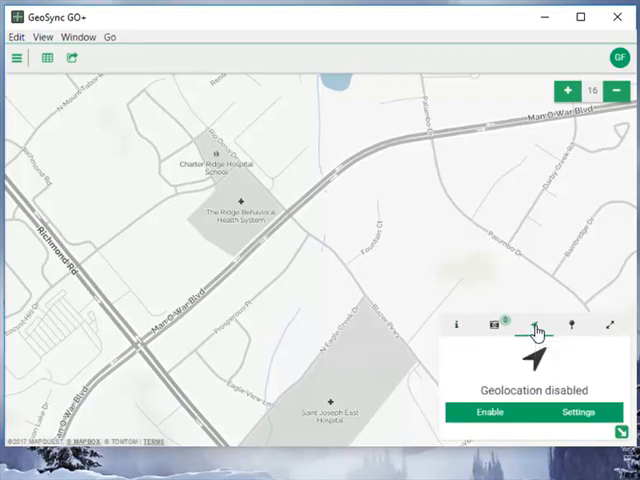
pyautogui.click(580, 411)
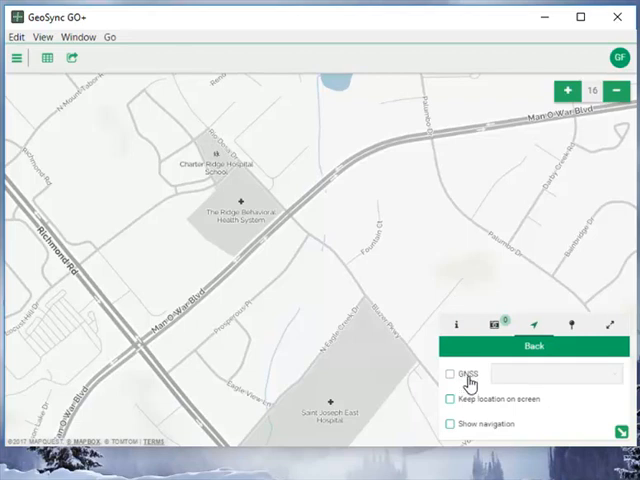
# Toggle GNSS on and back off, then return to the geolocation status panel.
pyautogui.click(450, 377)
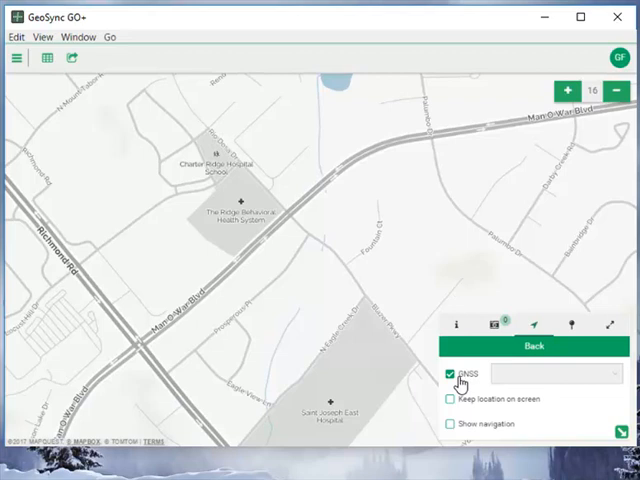
pyautogui.click(451, 378)
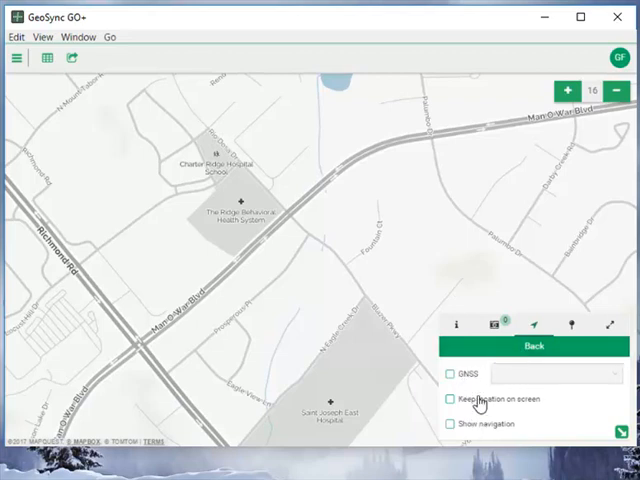
pyautogui.click(535, 324)
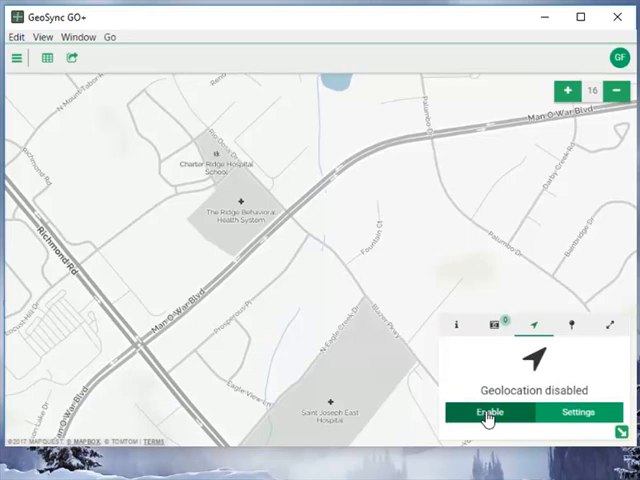
# Enable geolocation to show the current GPS position on the map.
pyautogui.click(488, 412)
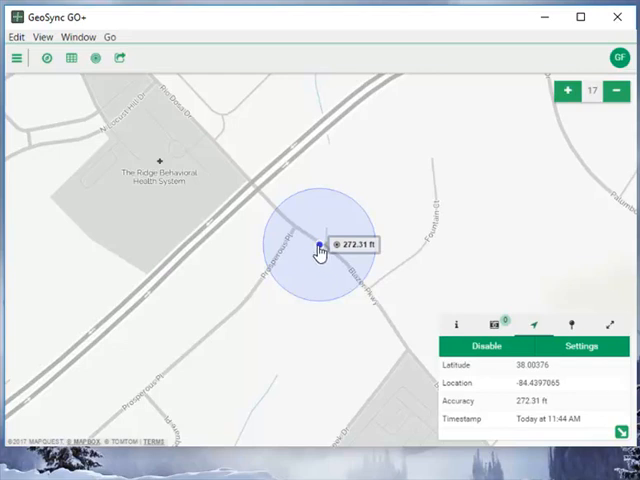
pyautogui.moveTo(45, 58)
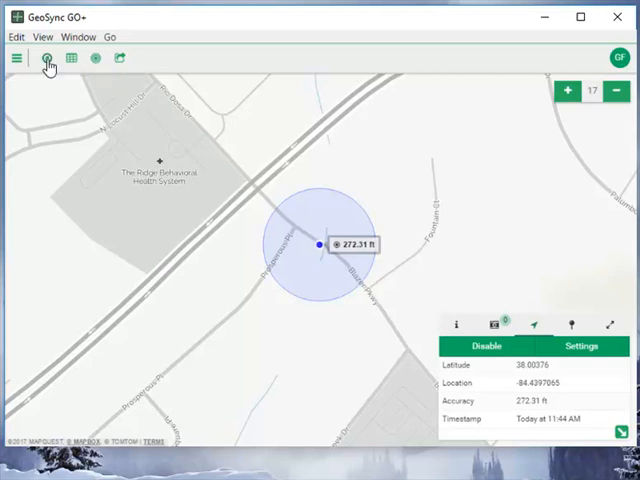
# Choose GPSHydrant from the Collection Forms list to open a blank form.
pyautogui.click(45, 58)
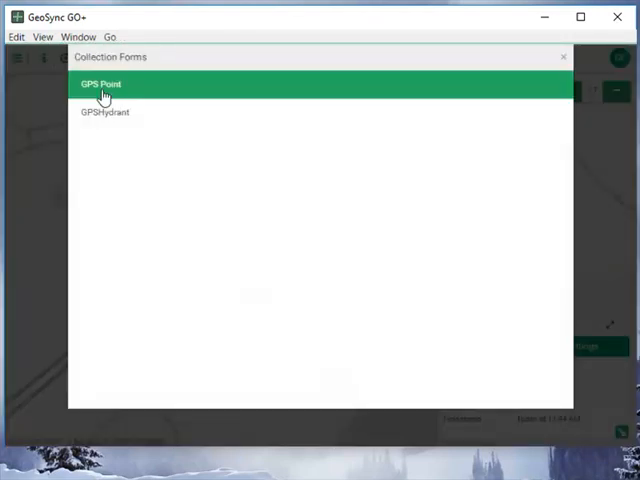
pyautogui.moveTo(105, 112)
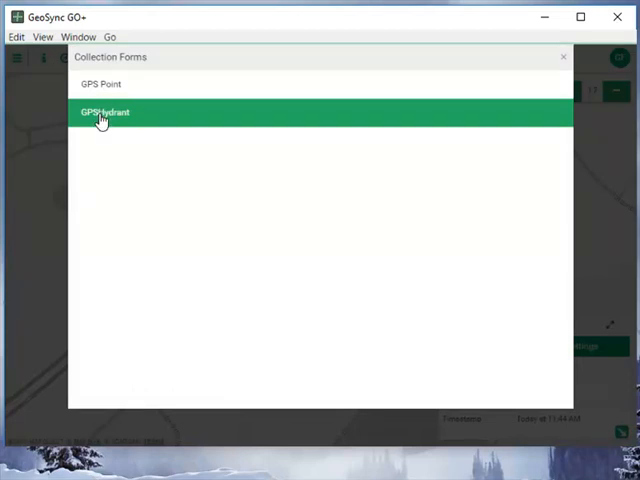
pyautogui.click(104, 112)
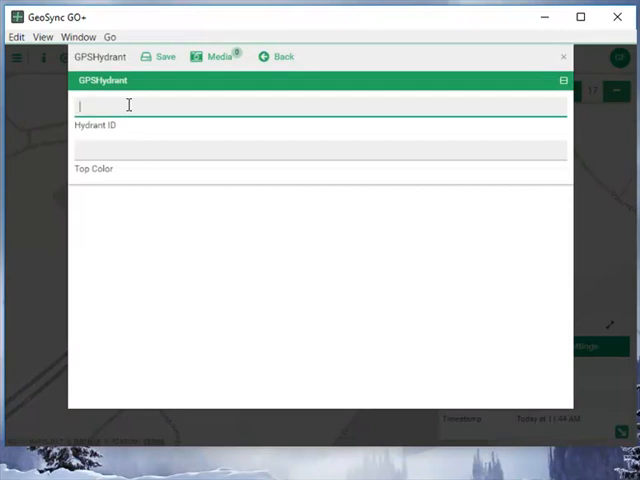
# Enter Hydrant ID 6666-Test and Top Color Green, then save the record.
pyautogui.write('6666')
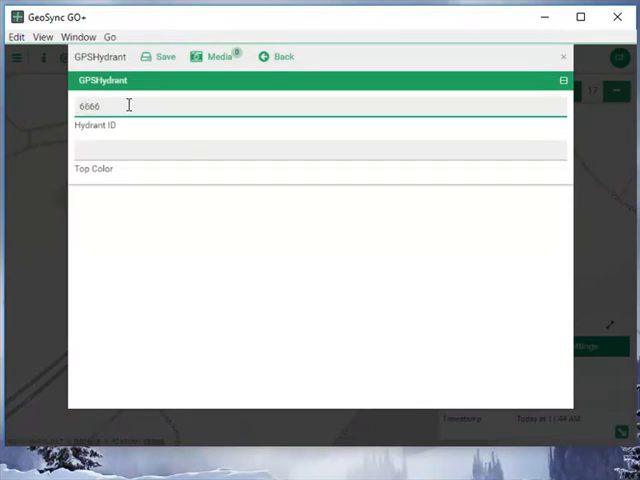
pyautogui.write('-Test')
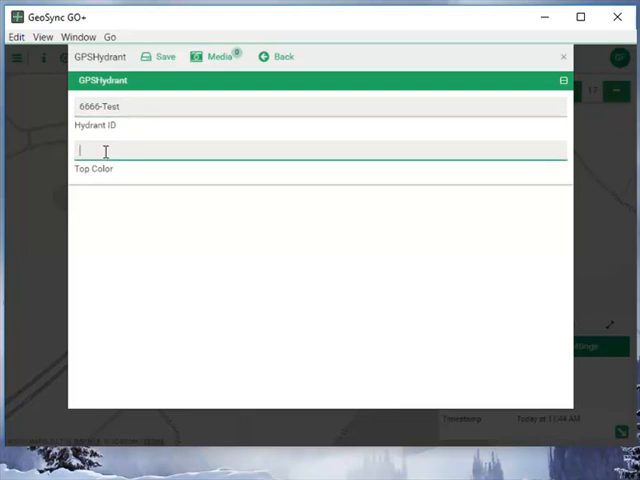
pyautogui.write('gre')
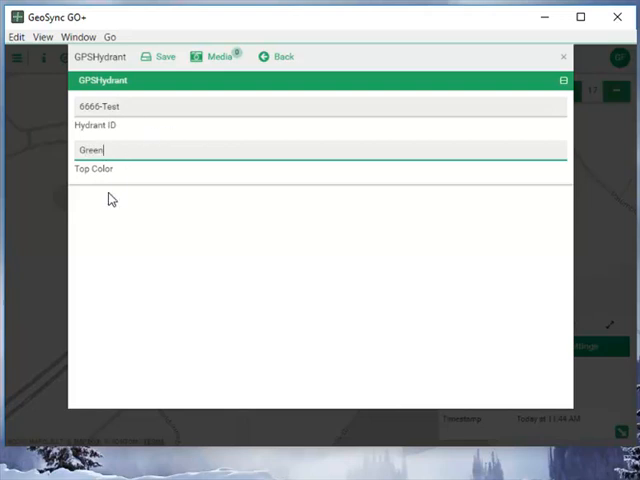
pyautogui.moveTo(165, 61)
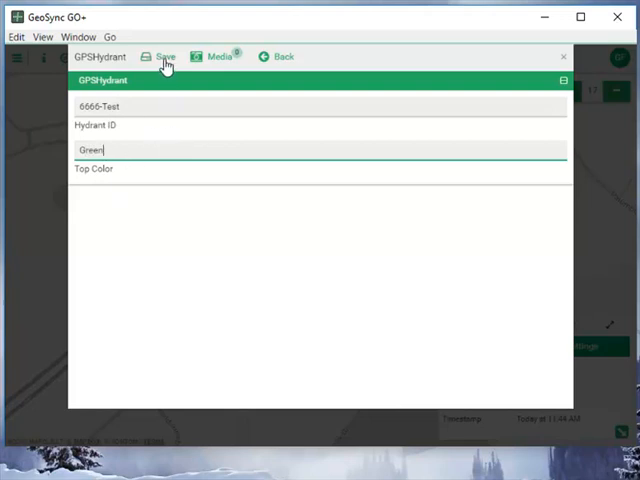
pyautogui.click(163, 56)
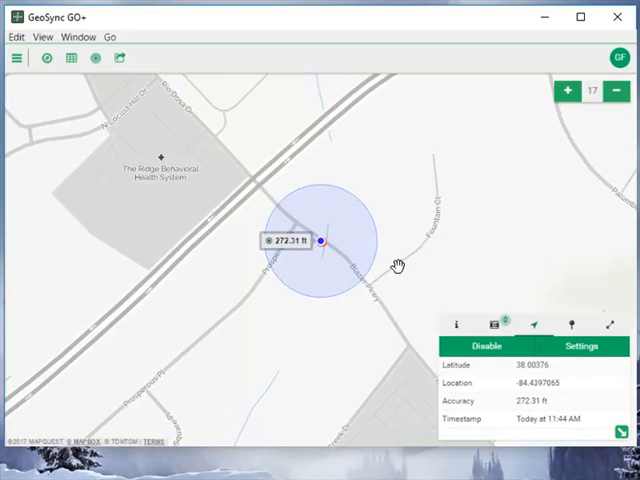
# Zoom in on the current location and disable geolocation.
pyautogui.click(568, 91)
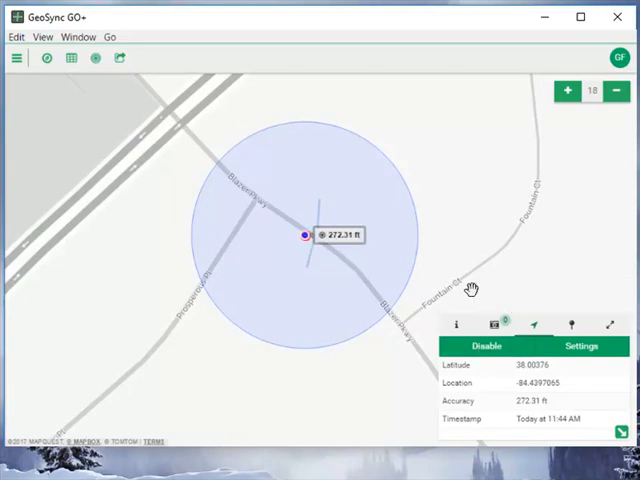
pyautogui.click(486, 346)
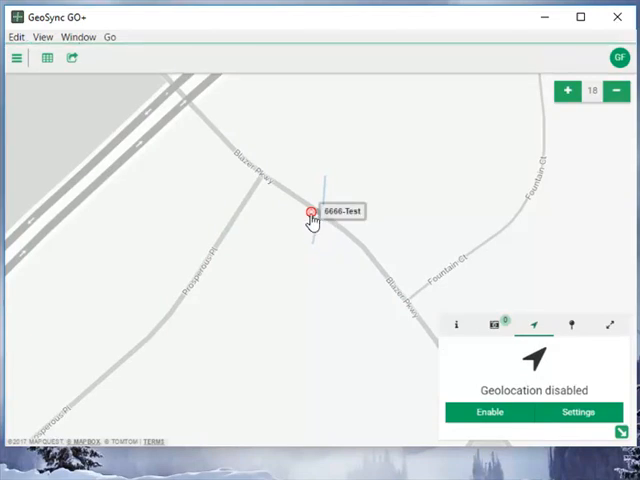
# Click the 6666-Test hydrant marker to make it the active feature.
pyautogui.click(307, 214)
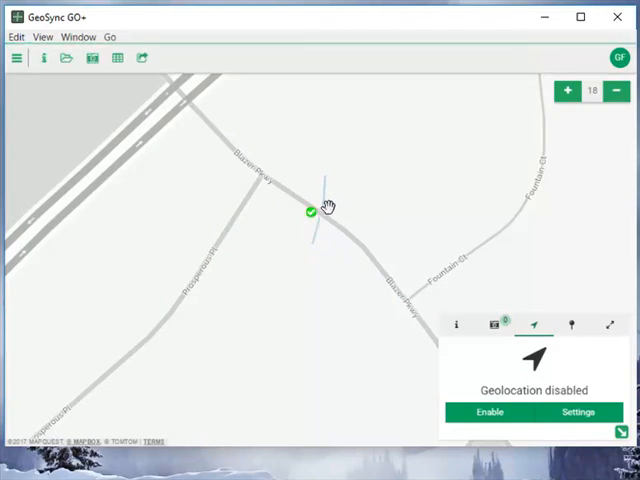
pyautogui.moveTo(318, 214)
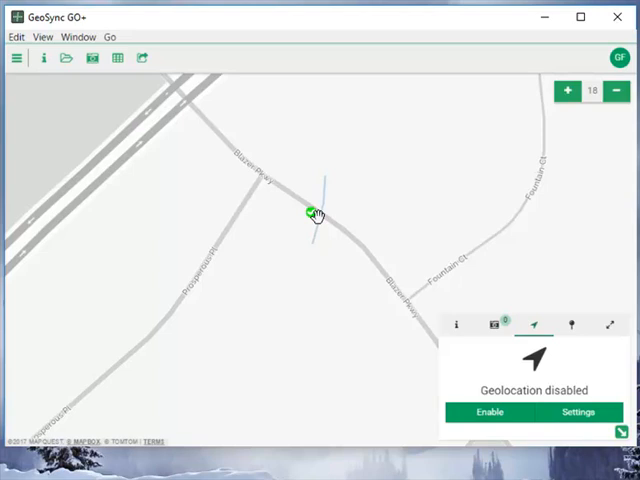
pyautogui.moveTo(340, 222)
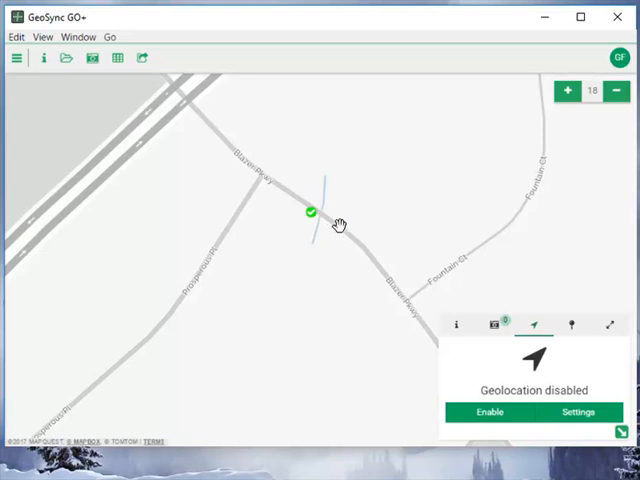